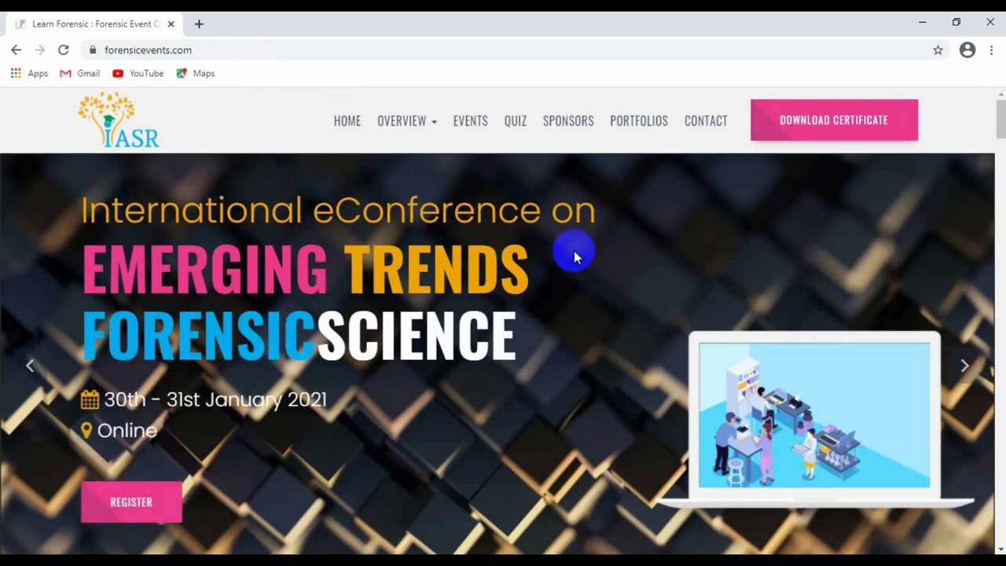
# Step: Go to the Download Certificate page from the site header
pyautogui.scroll(-3)
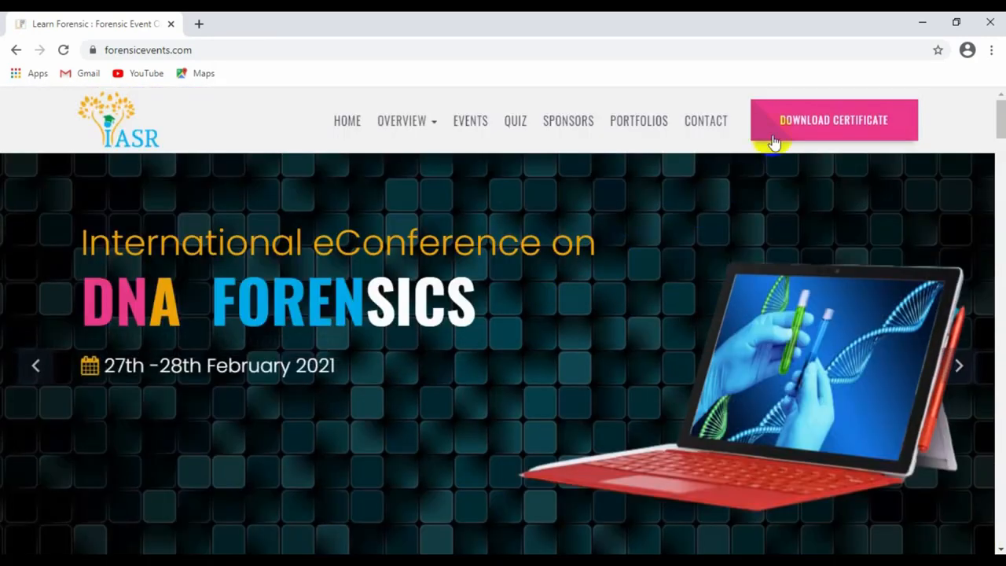
pyautogui.click(833, 120)
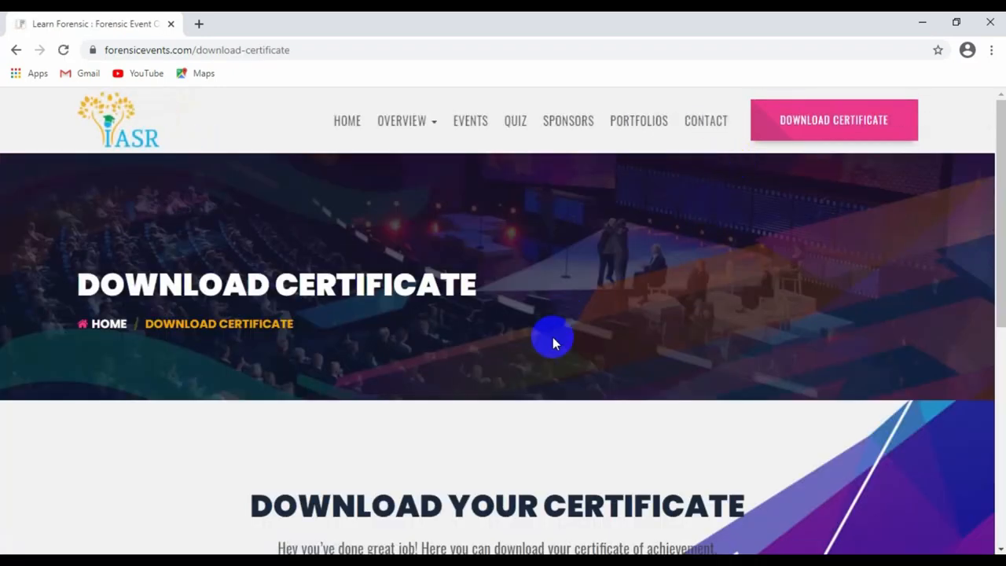
# Step: Enter the registered email address in the certificate lookup field
pyautogui.scroll(-3)
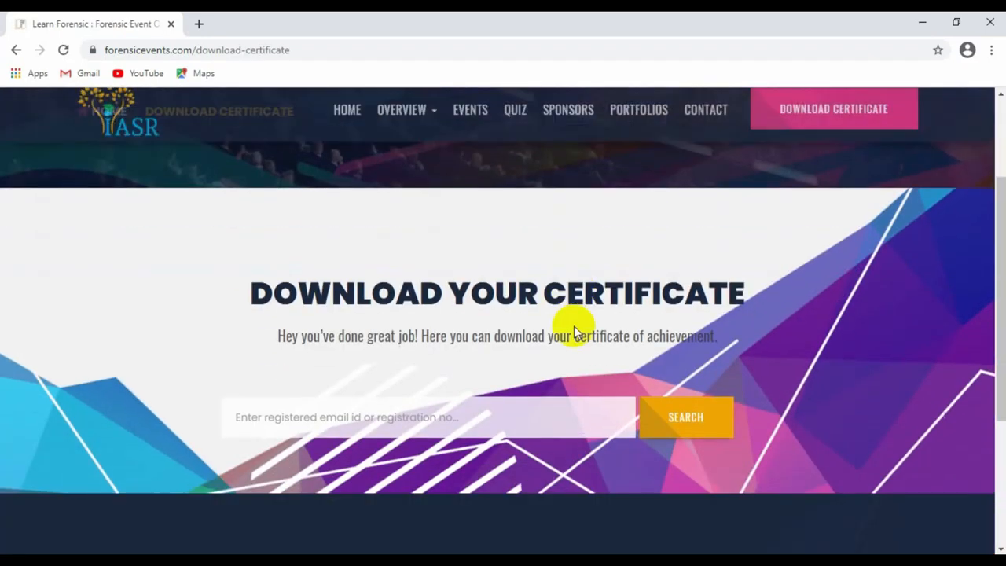
pyautogui.scroll(-3)
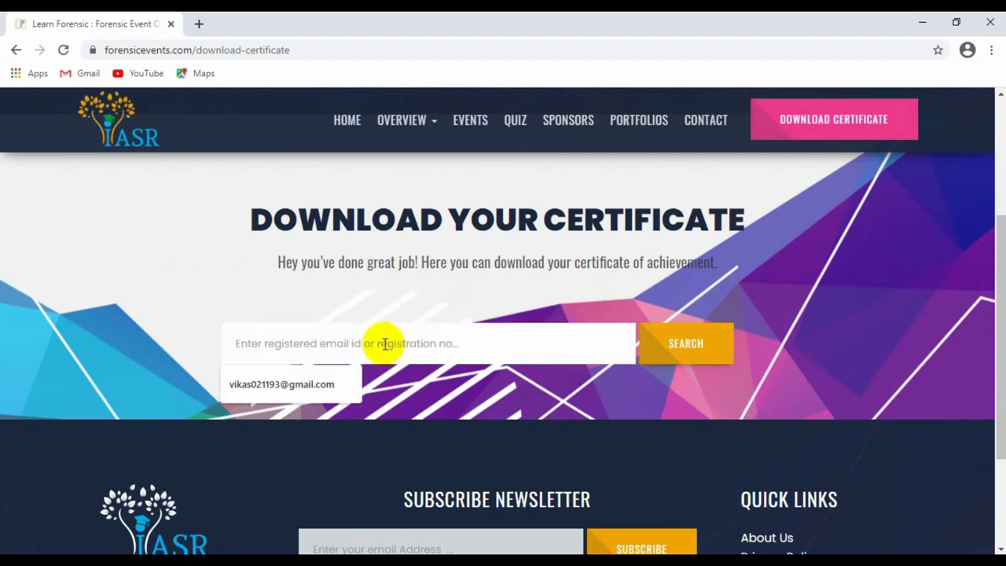
pyautogui.click(282, 384)
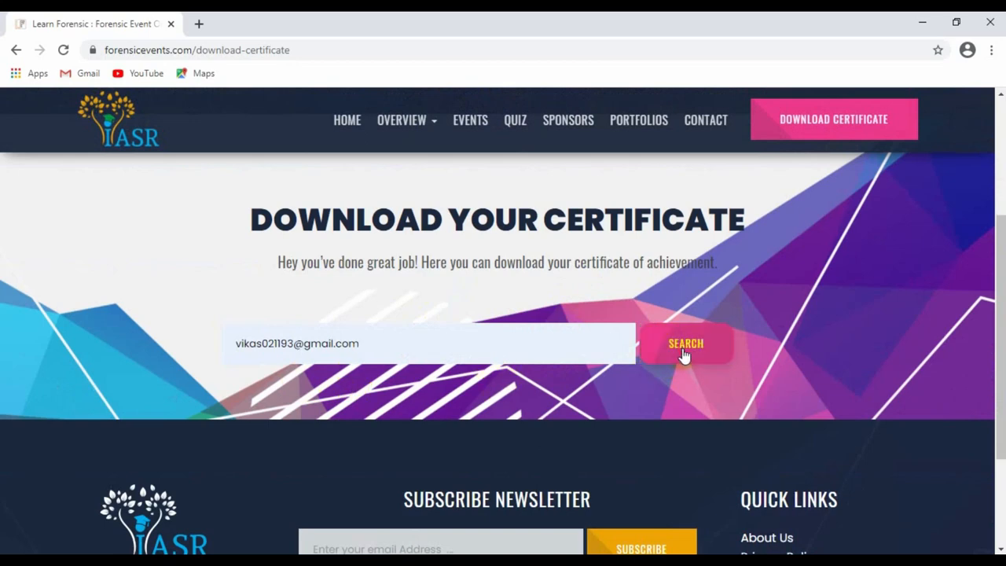
# Step: Search by that email and scroll through the eligible lectures and workshops
pyautogui.click(685, 343)
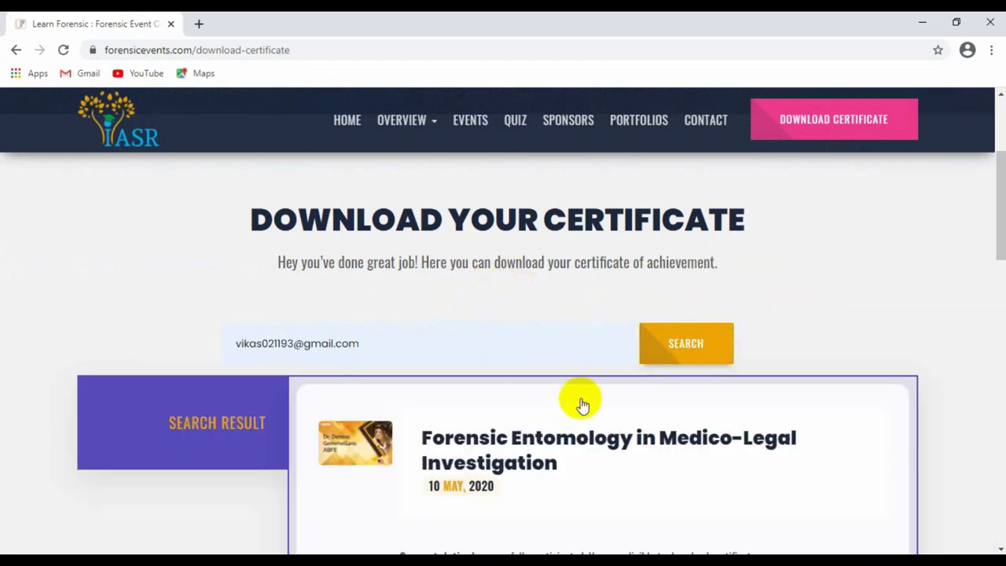
pyautogui.scroll(-3)
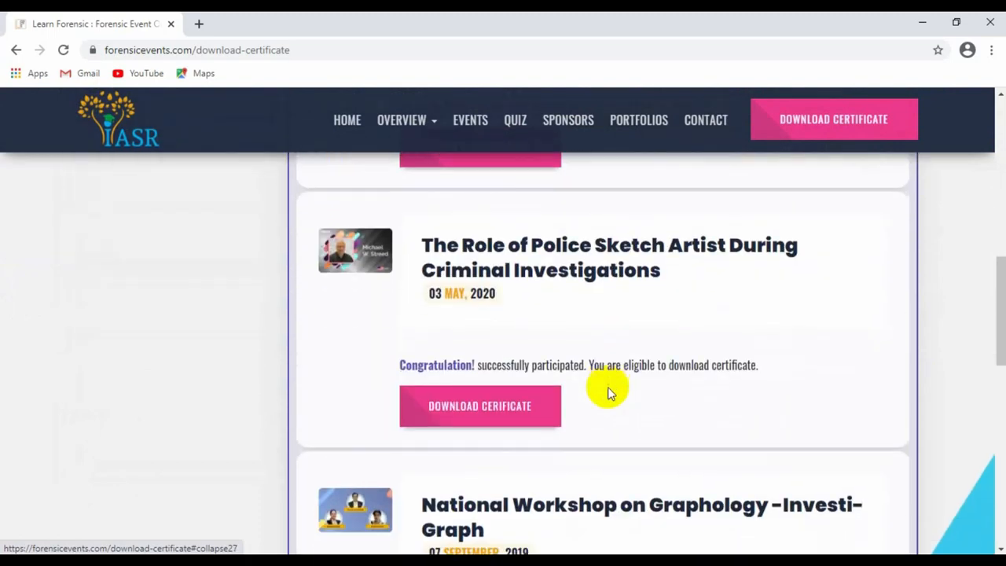
pyautogui.scroll(-3)
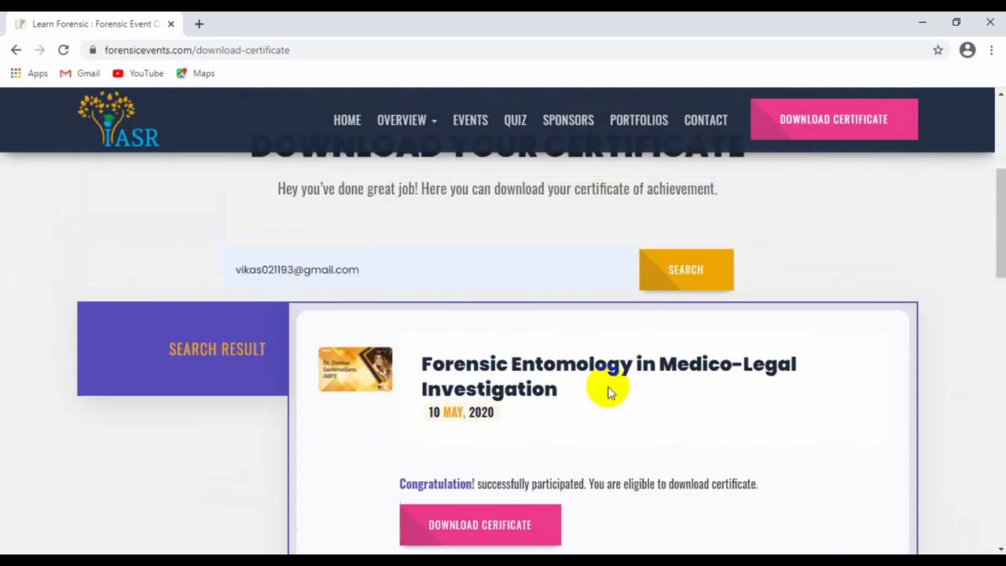
# Step: Open the Forensic Entomology lecture certificate and save it as a PNG image
pyautogui.click(479, 524)
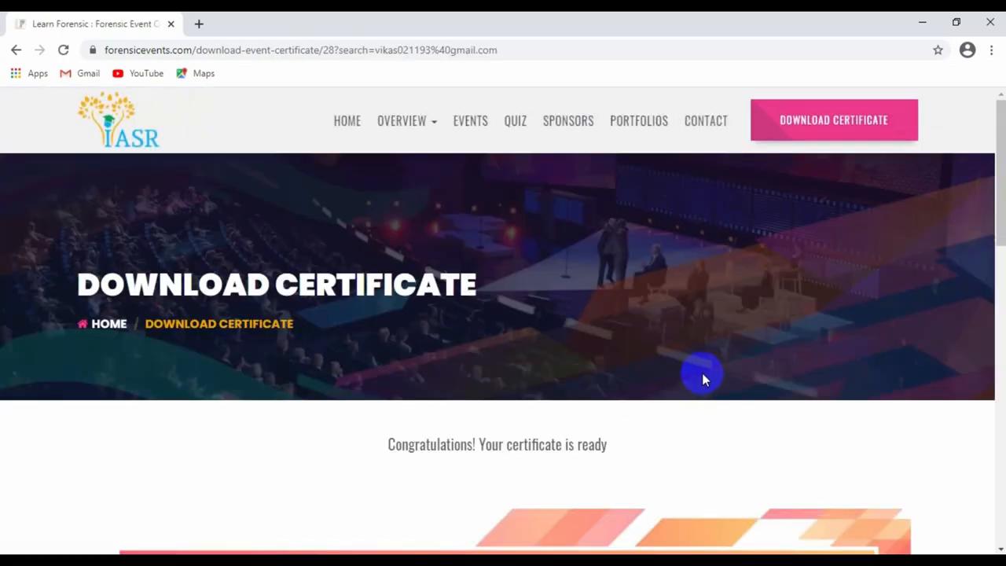
pyautogui.scroll(-3)
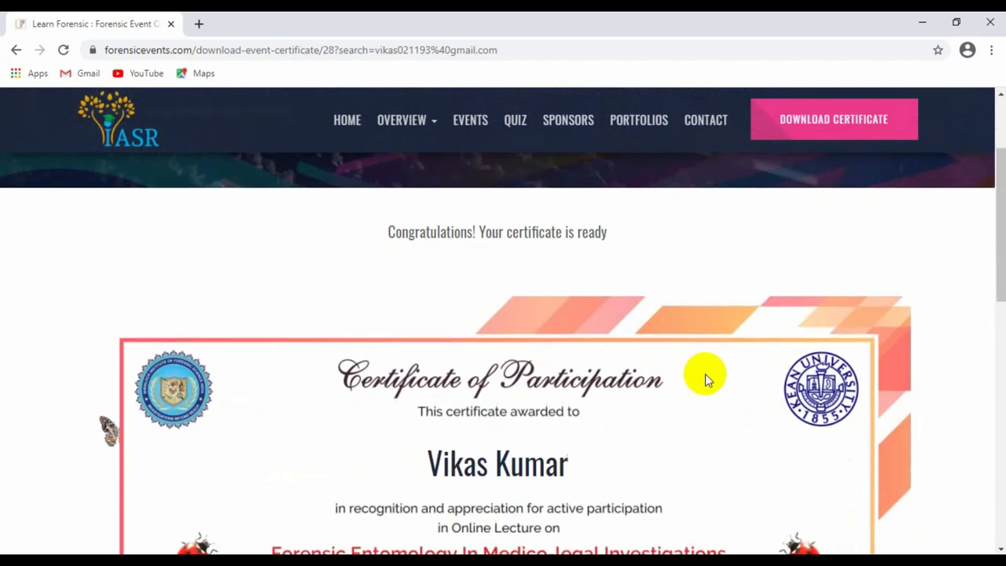
pyautogui.scroll(-3)
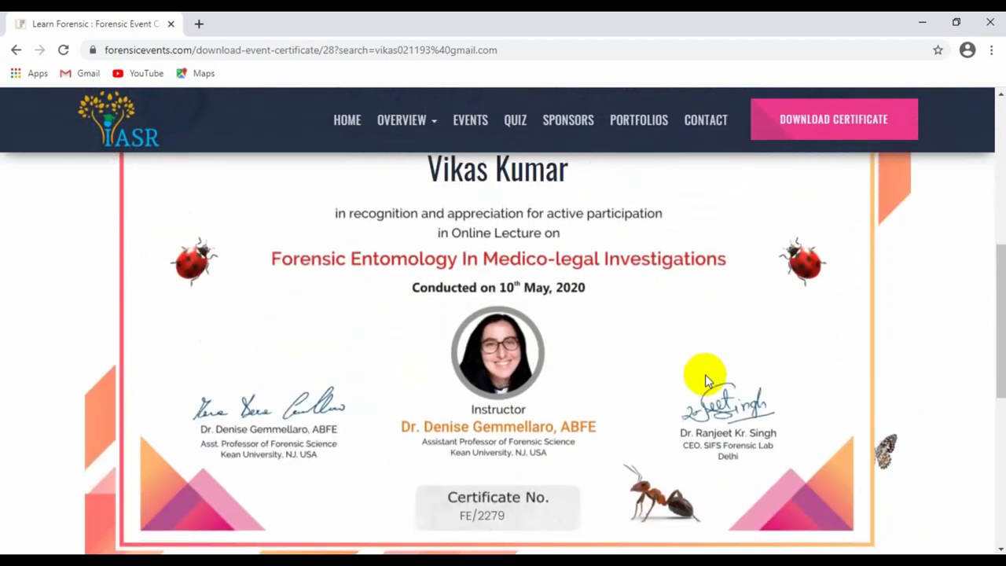
pyautogui.scroll(-3)
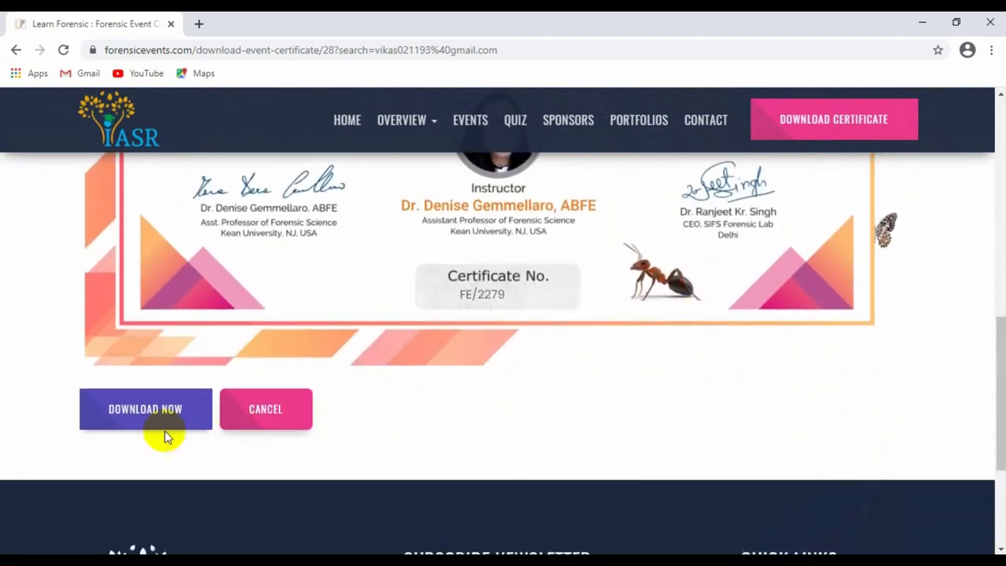
pyautogui.moveTo(652, 383)
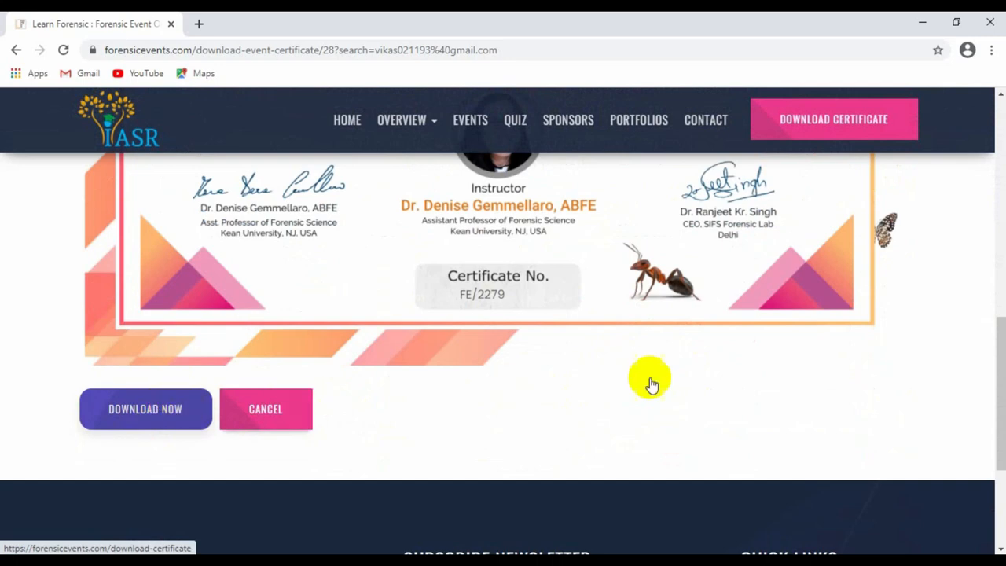
pyautogui.click(145, 408)
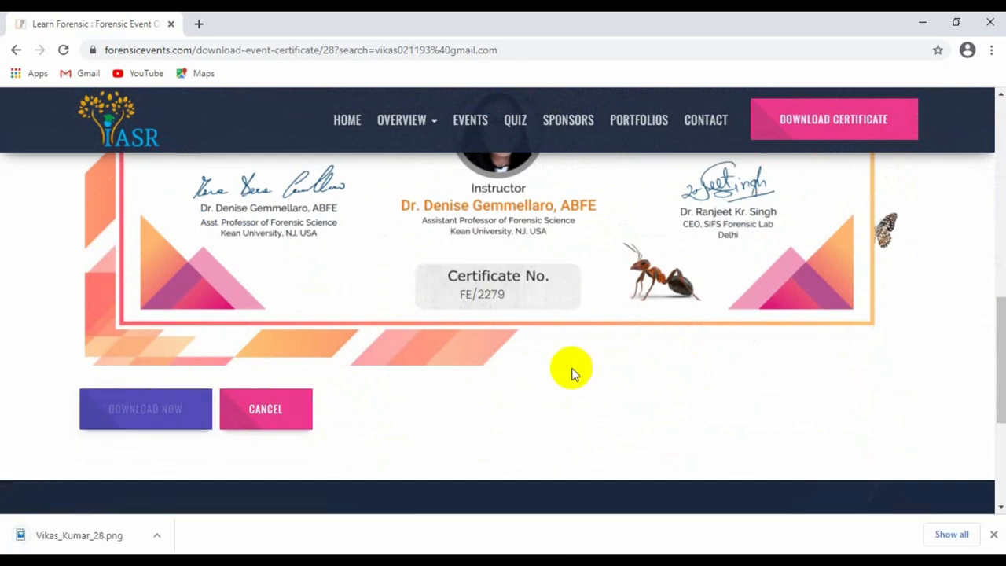
pyautogui.moveTo(542, 396)
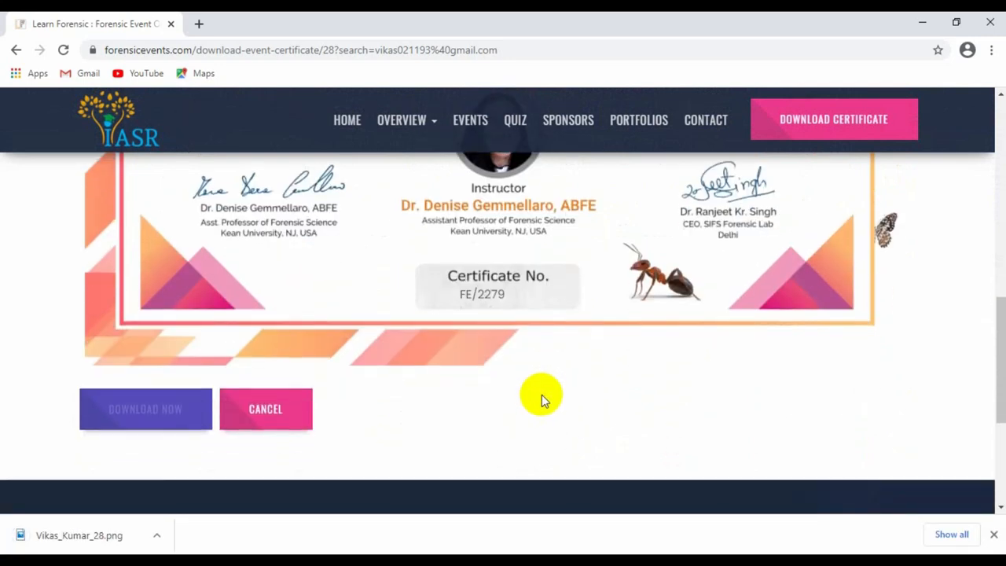